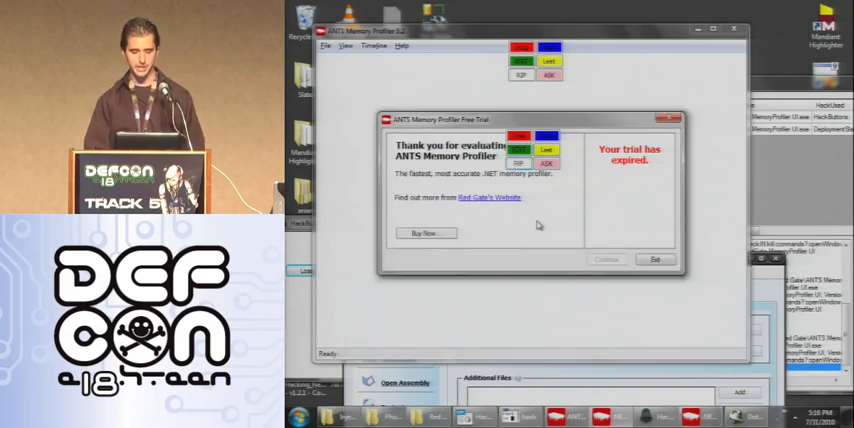
mouse_move(733, 293)
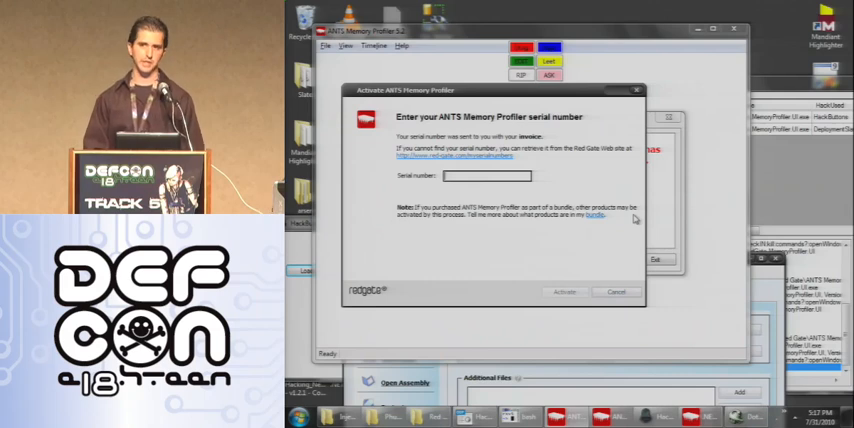
mouse_move(778, 288)
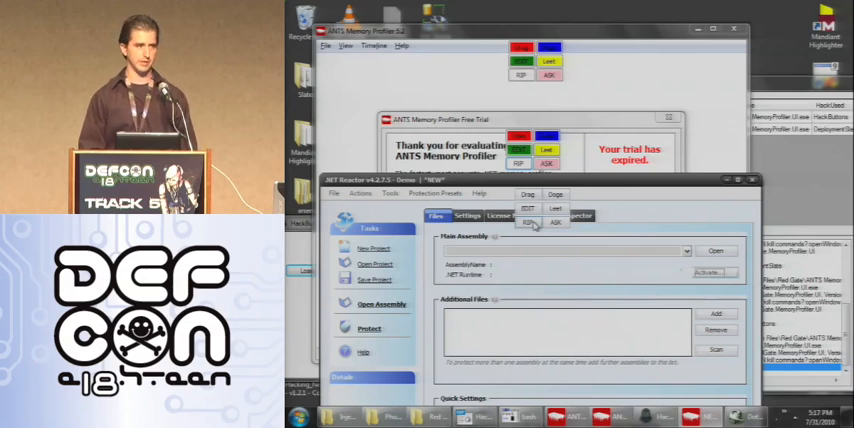
mouse_move(683, 210)
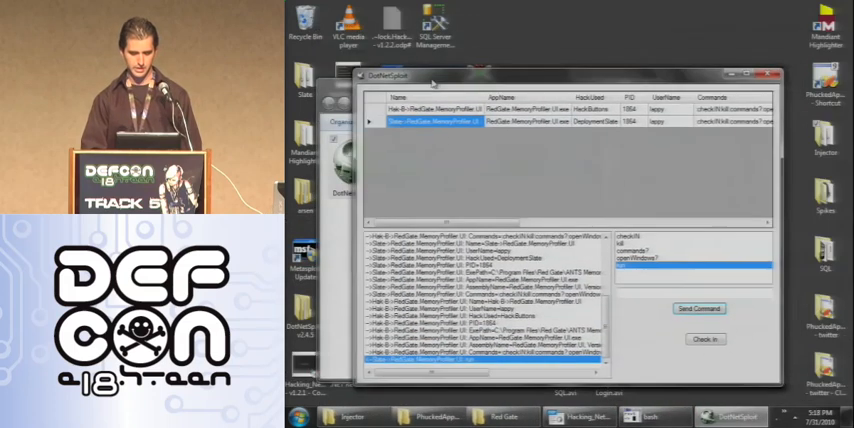
- Focus the DotNetSploit console to review the reports from connected payloads
left_click(580, 417)
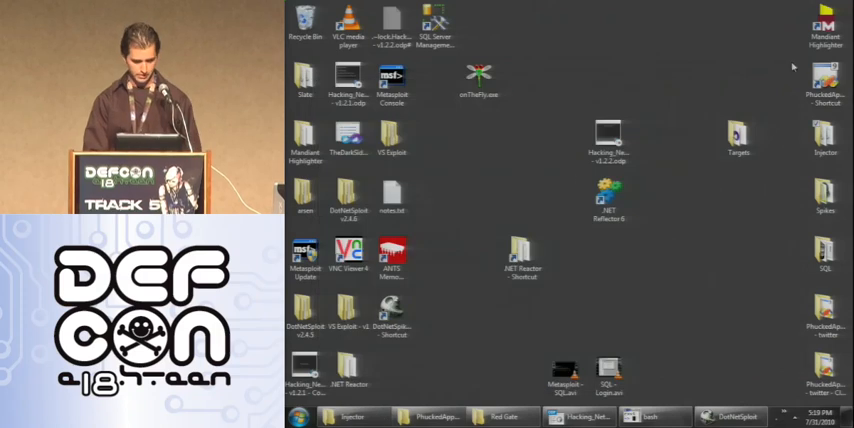
- Launch Injector32.exe from the desktop Injector folder
double_click(435, 25)
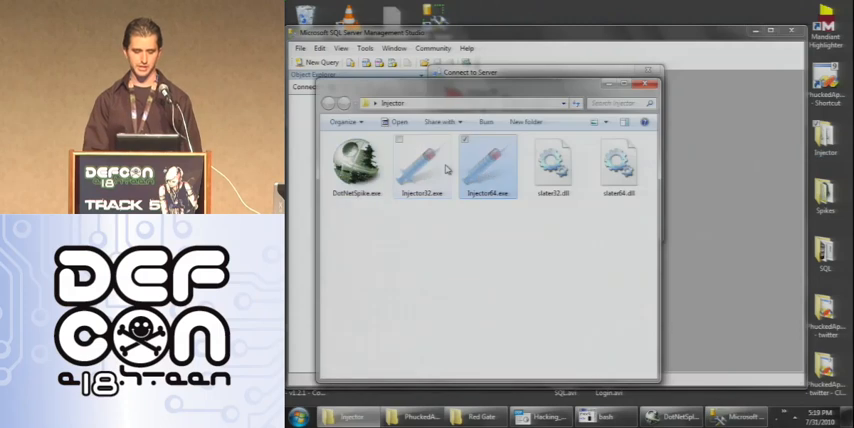
left_click(422, 160)
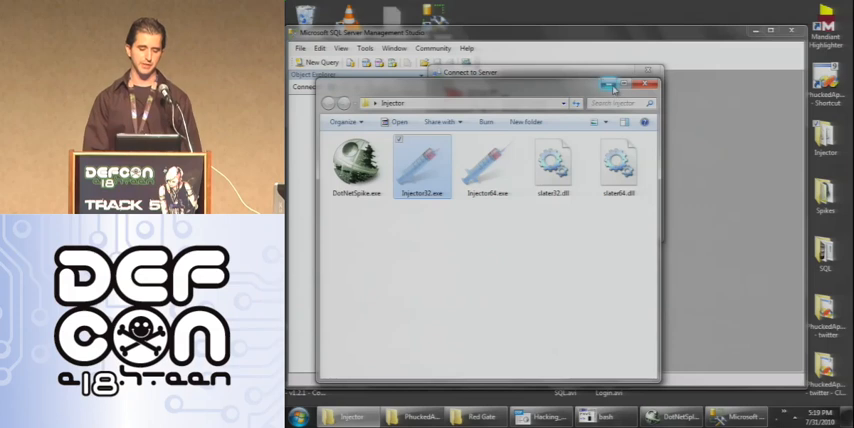
double_click(422, 160)
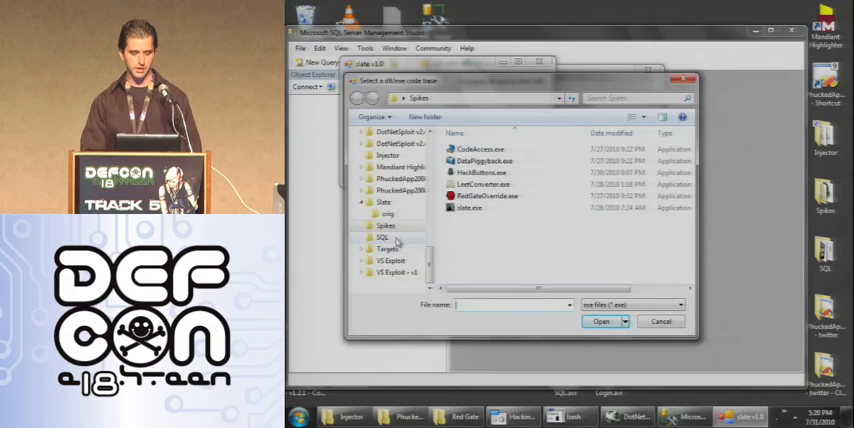
- Pick SQL_DEFEND.exe from the SQL payloads folder as slate's code base
double_click(383, 237)
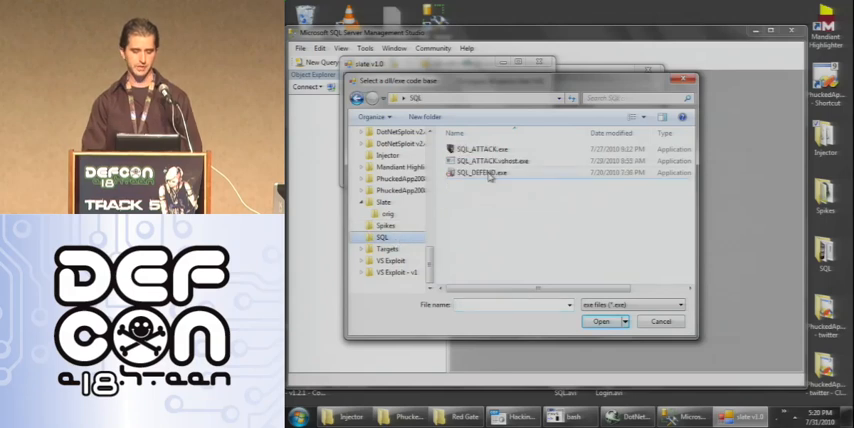
left_click(601, 321)
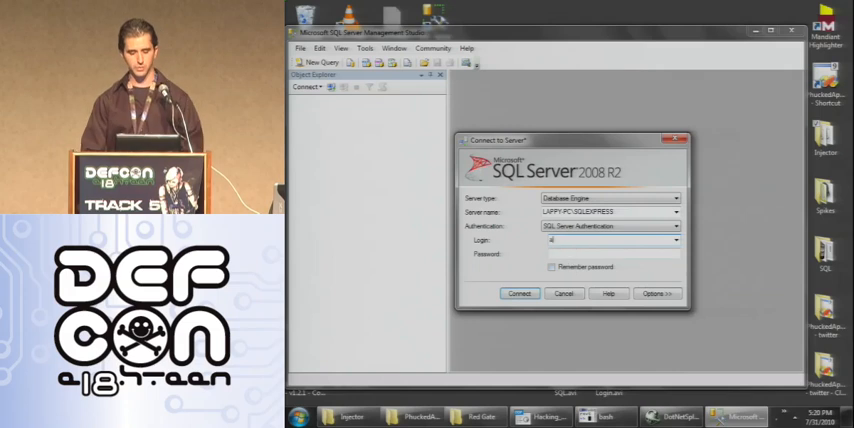
- Enter 'admin' as the login, set Max Failed Trys to 10, and show the Twitter keys
type("admin")
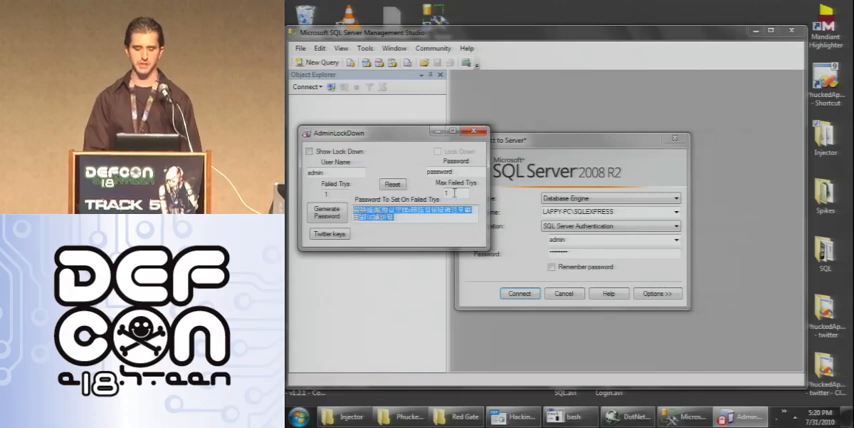
left_click(327, 217)
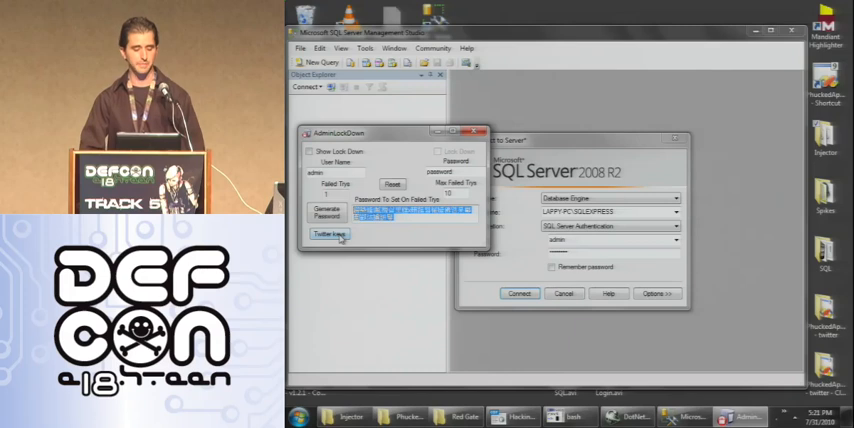
left_click(328, 234)
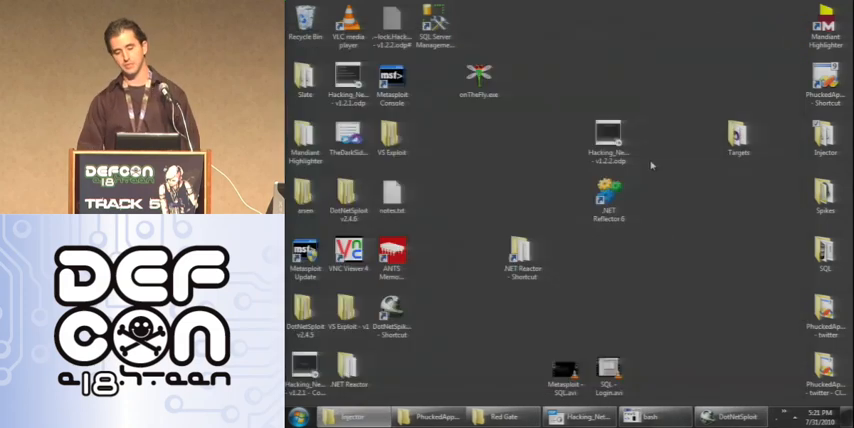
double_click(608, 135)
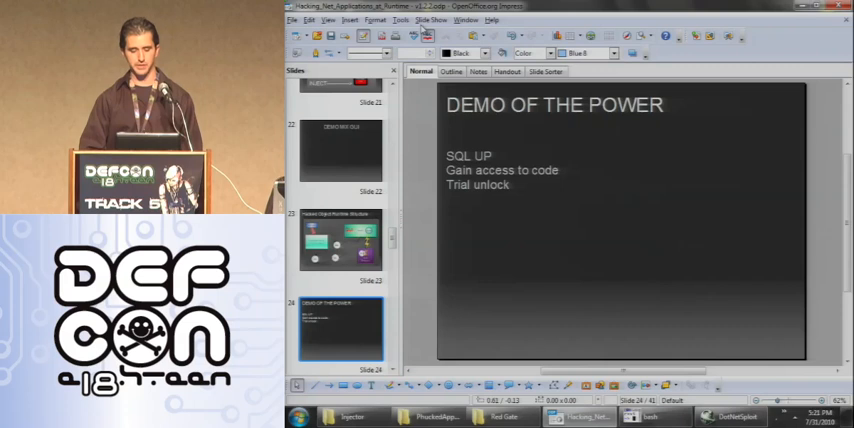
left_click(432, 20)
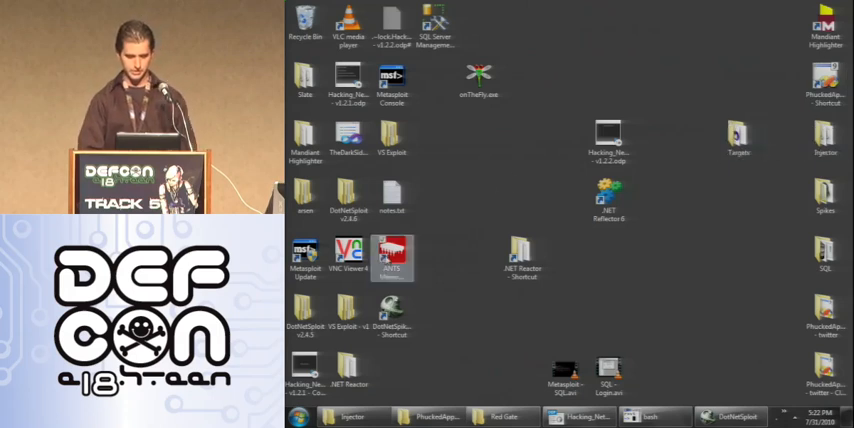
double_click(823, 138)
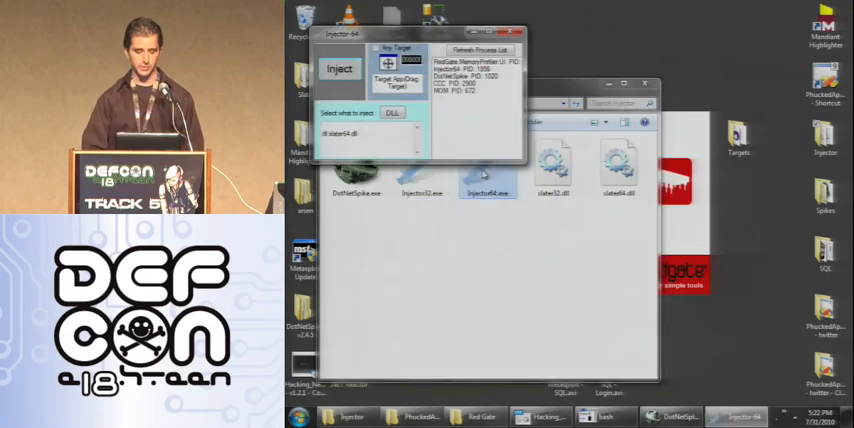
- Use the 64-bit injector to load RedGateOverride.exe from the Spikes folder
left_click(478, 58)
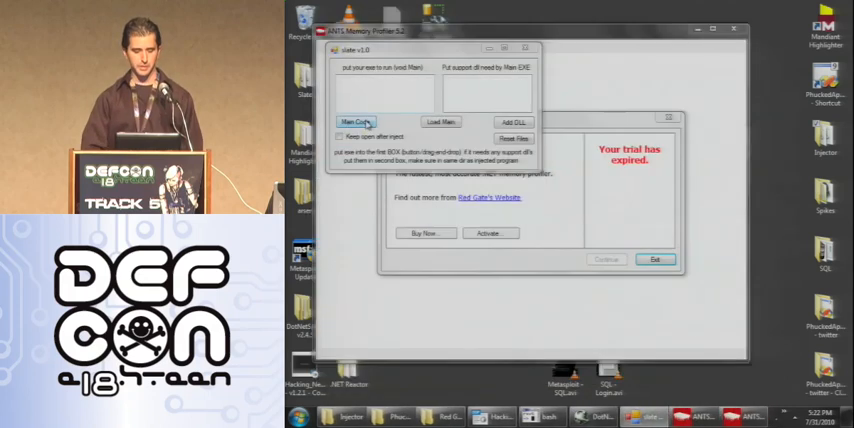
left_click(356, 121)
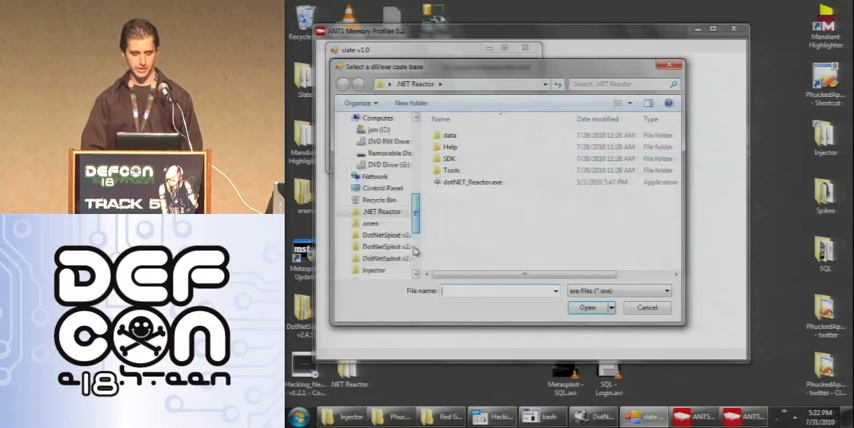
scroll("down", 3)
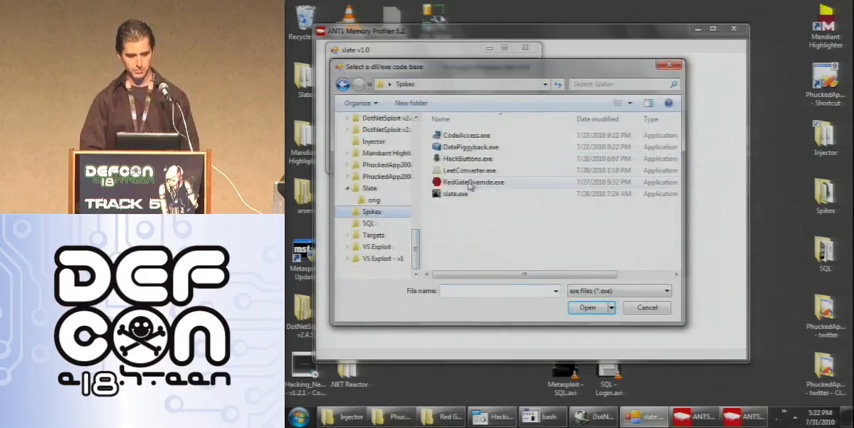
double_click(471, 182)
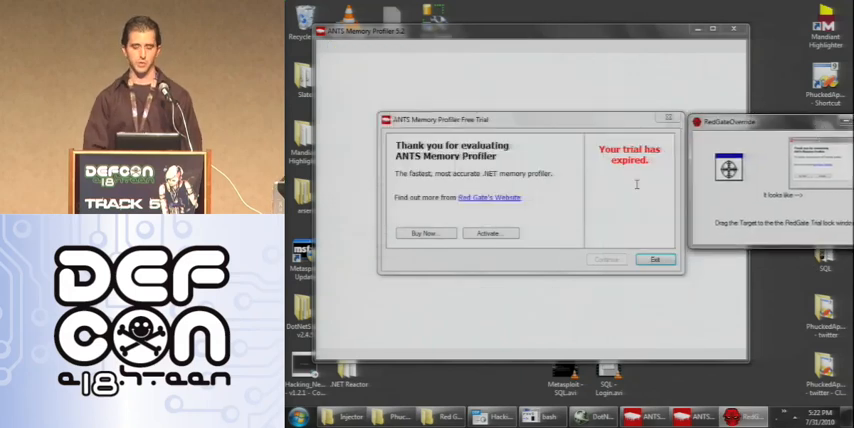
mouse_move(573, 191)
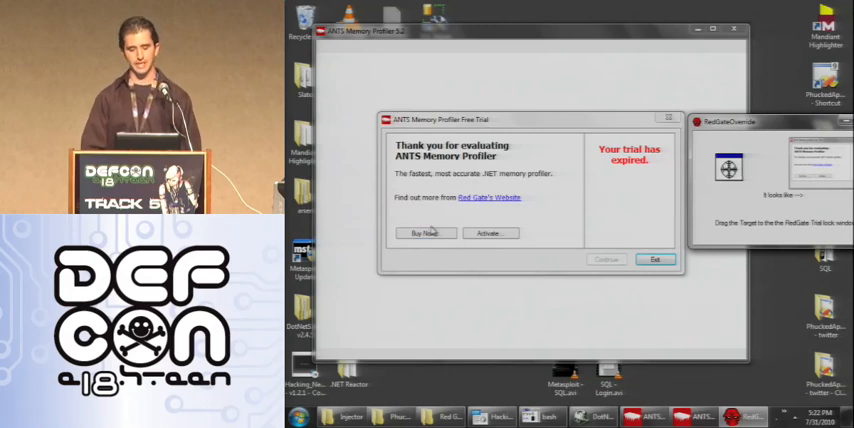
mouse_move(580, 210)
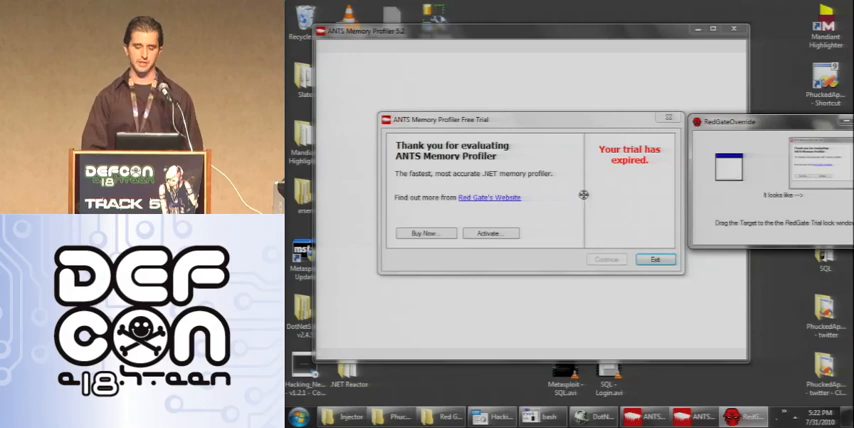
- Drop the RedGateOverride crosshair onto ANTS's 'Your trial has expired' window
left_click(655, 260)
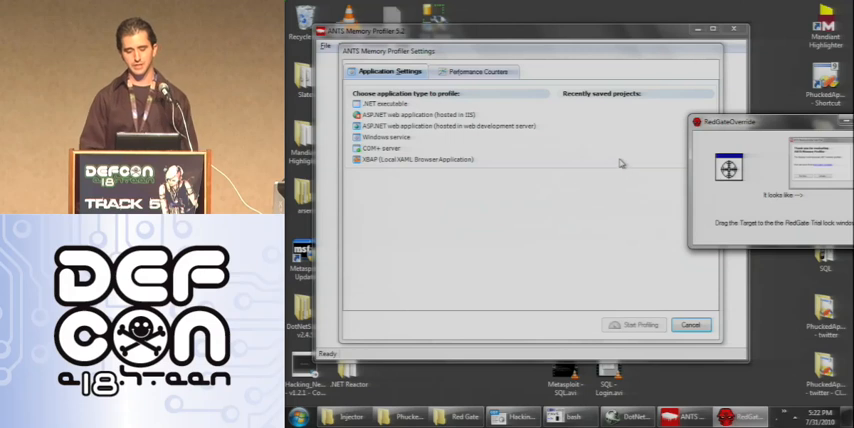
mouse_move(666, 297)
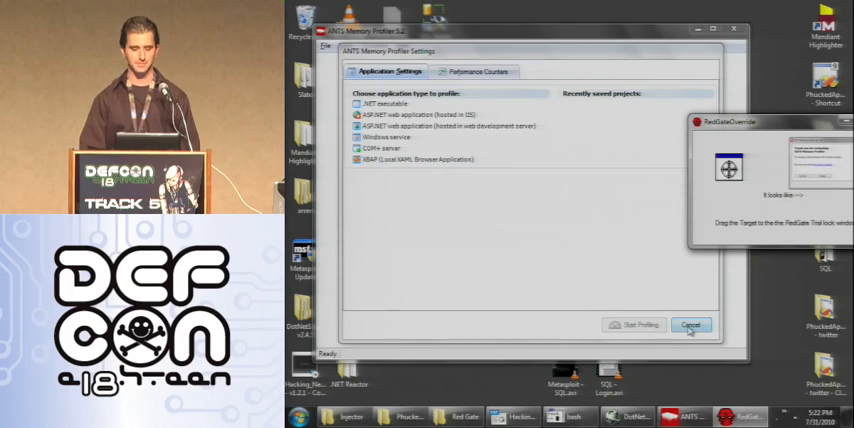
- Cancel the ANTS Memory Profiler Settings dialog and close the profiler window
left_click(692, 325)
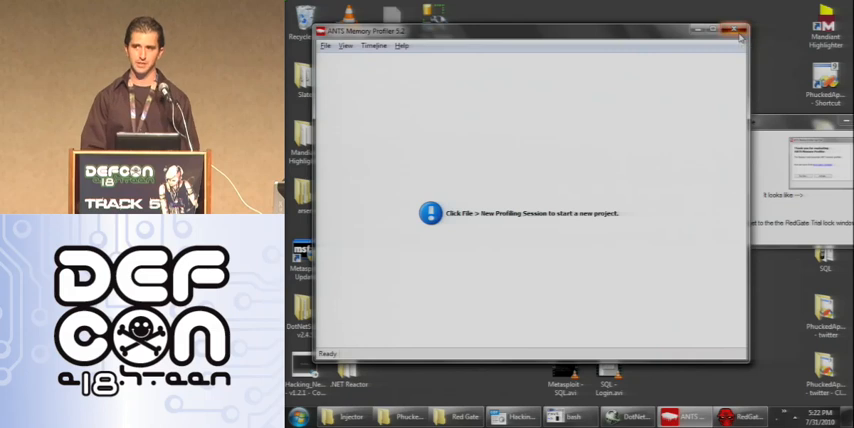
left_click(740, 30)
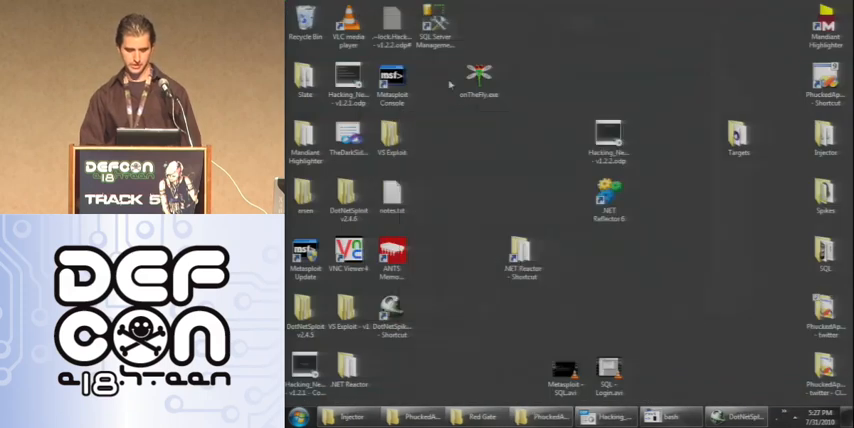
- Browse VS Exploit\PhuckedApp2010 and open PhuckedApp.sln in Visual Studio
left_click(392, 138)
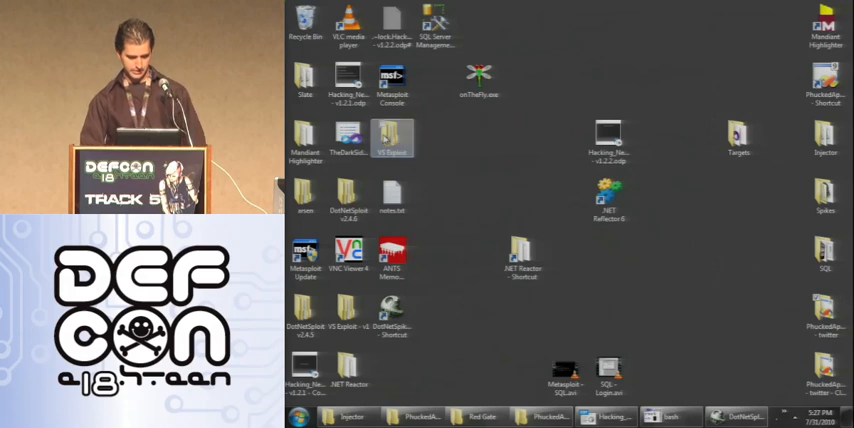
double_click(392, 138)
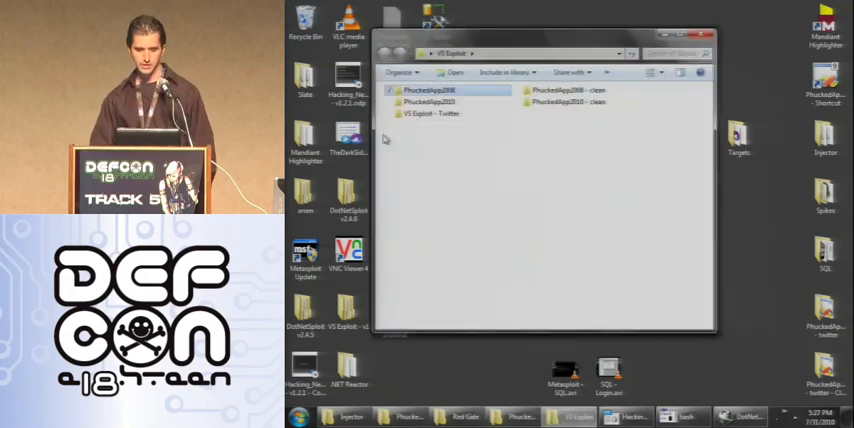
double_click(420, 104)
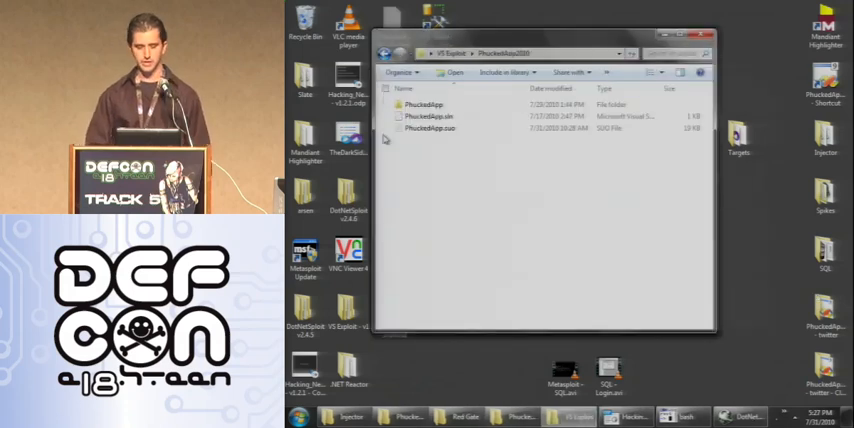
left_click(428, 116)
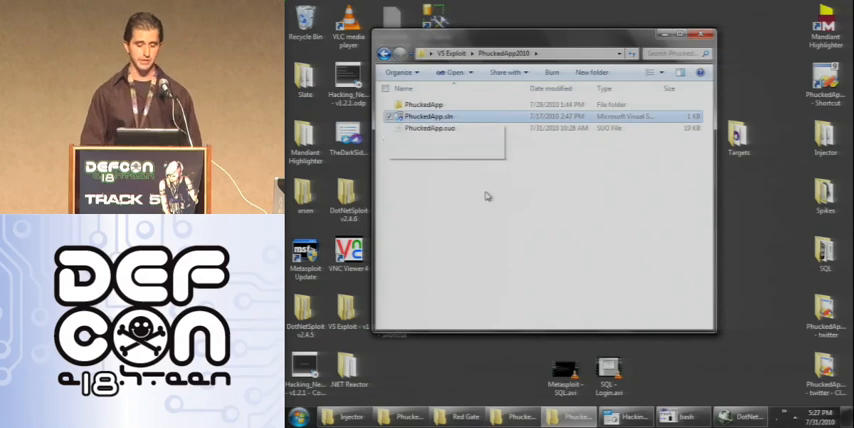
double_click(420, 116)
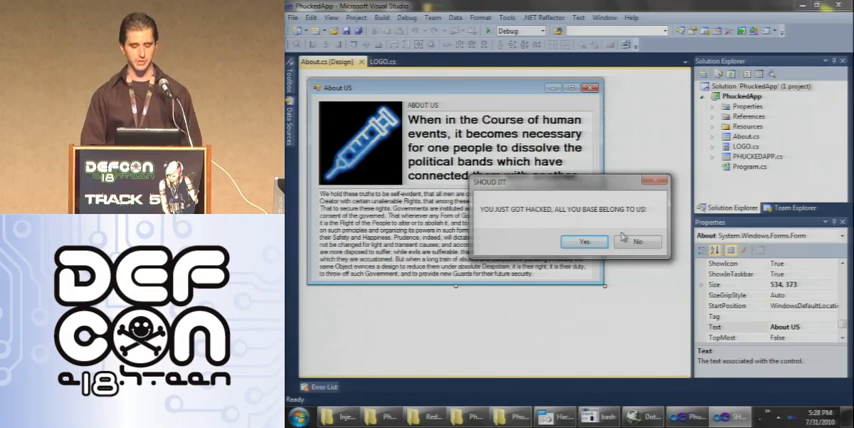
- Answer No to the 'YOU JUST GOT HACKED' message box
left_click(583, 241)
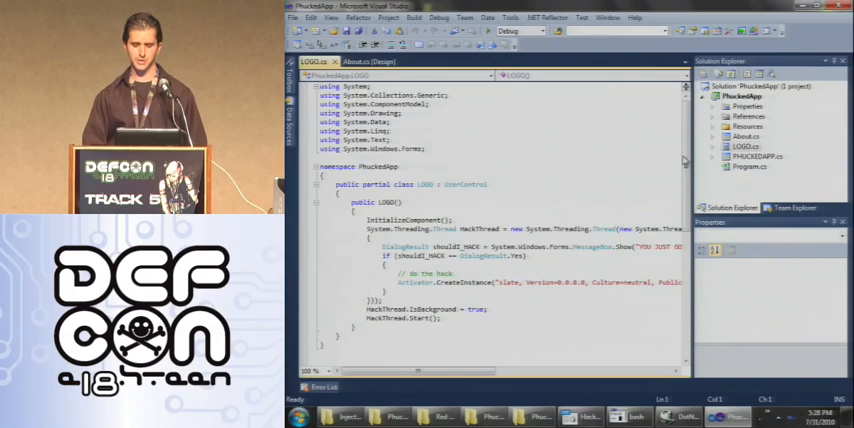
scroll("down", 3)
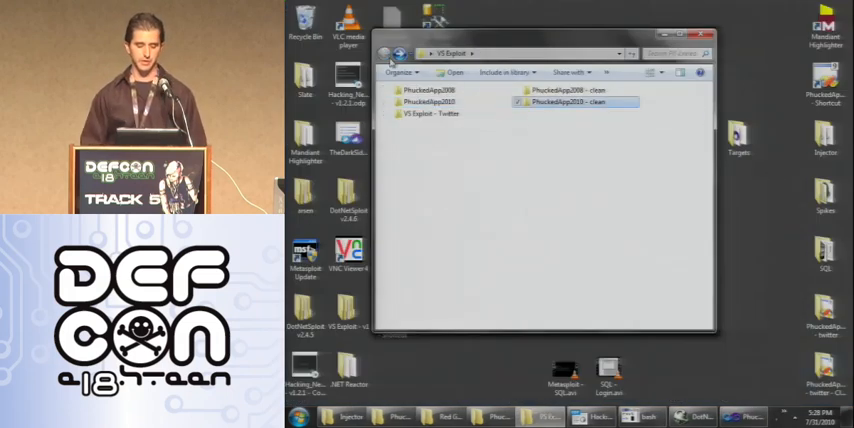
- Open the clean PhuckedApp solution, view LOGO.cs and About.cs, and dismiss the hacked warning
double_click(573, 102)
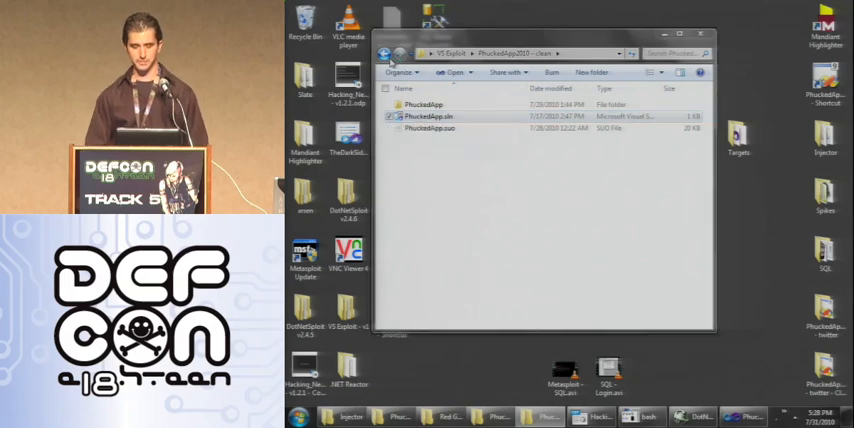
double_click(423, 116)
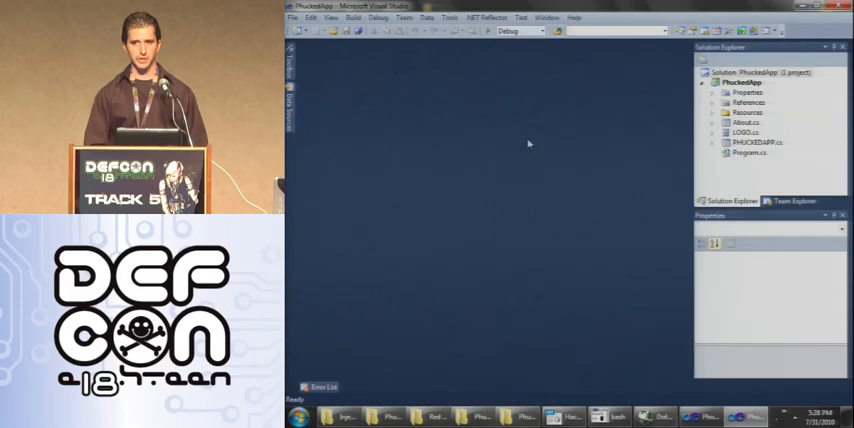
left_click(748, 132)
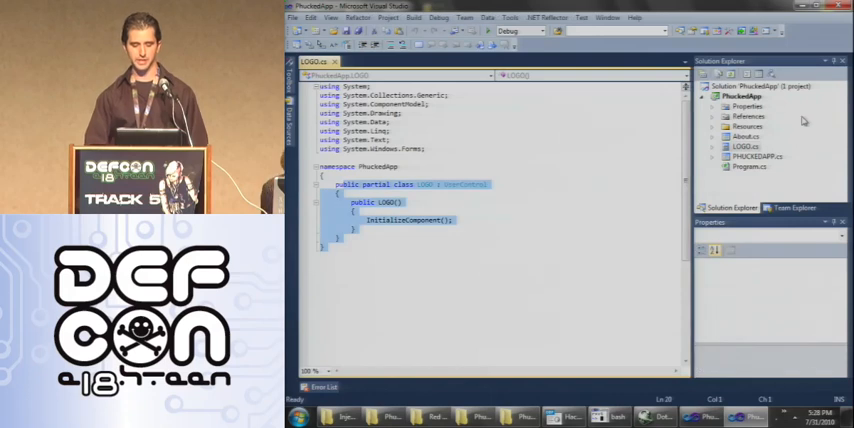
left_click(748, 136)
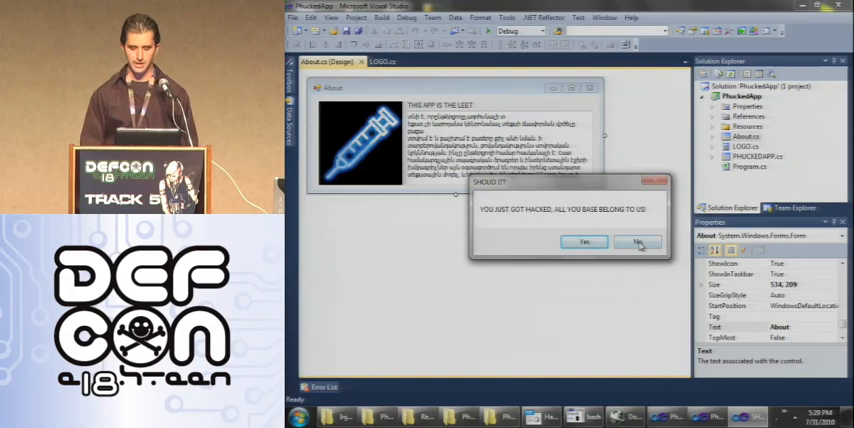
left_click(637, 242)
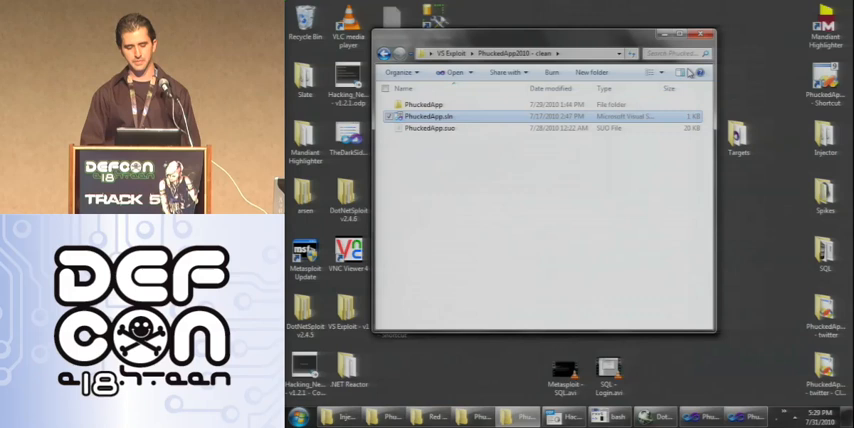
- Open PhuckedApp.sln and its About form, dismissing the machine-details message that pops up
left_click(703, 38)
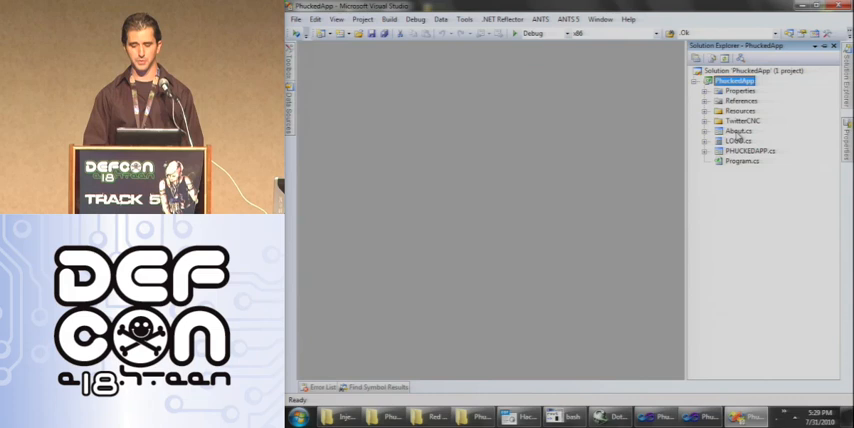
left_click(738, 131)
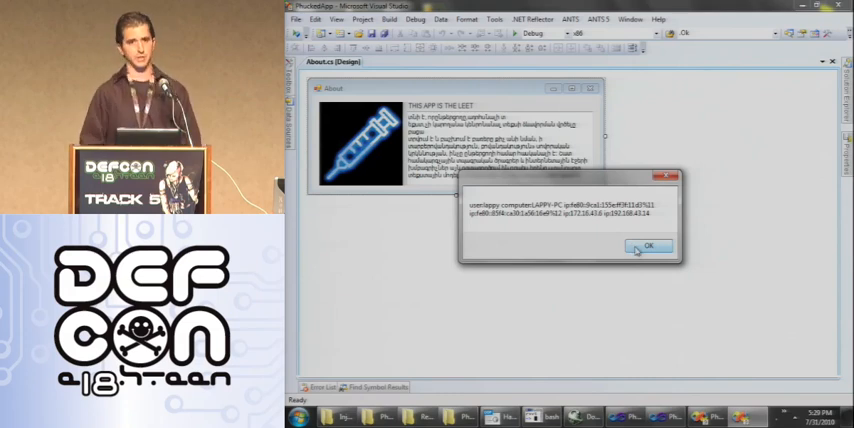
left_click(647, 247)
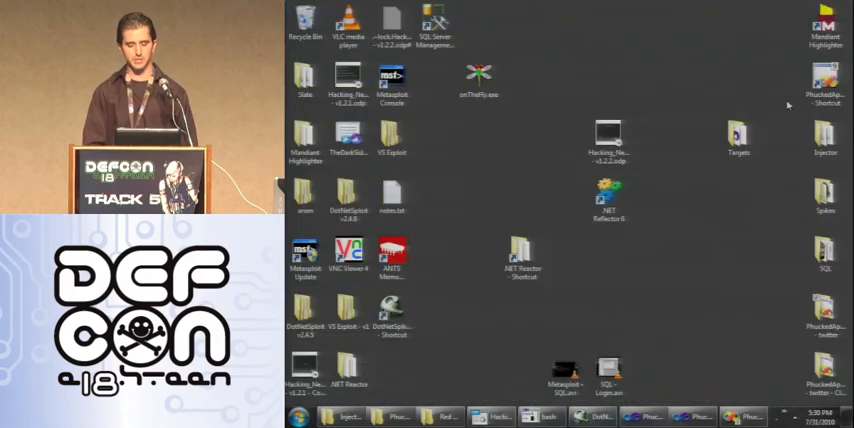
- Launch SQL Server Management Studio from the desktop and open the Injector folder
left_click(824, 140)
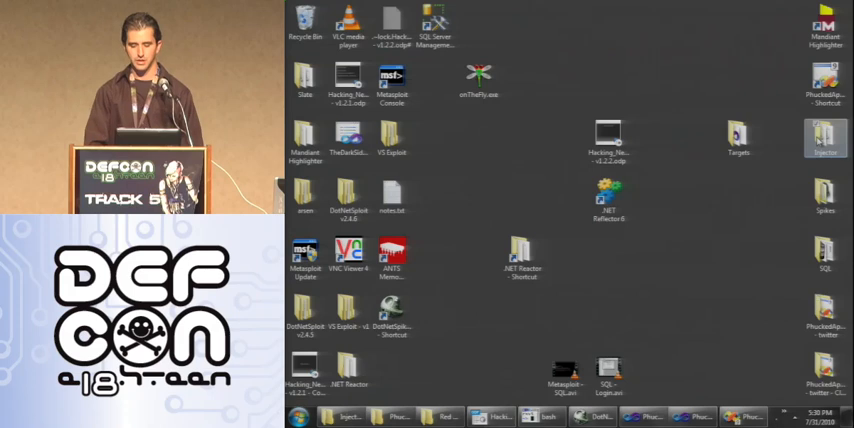
double_click(824, 137)
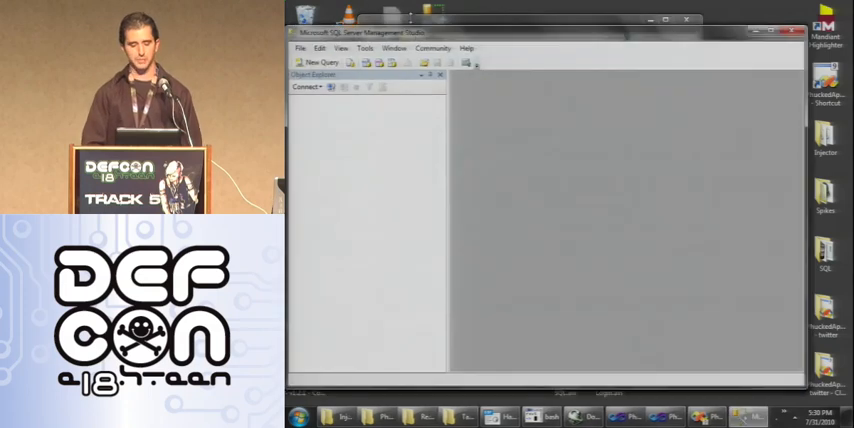
left_click(307, 87)
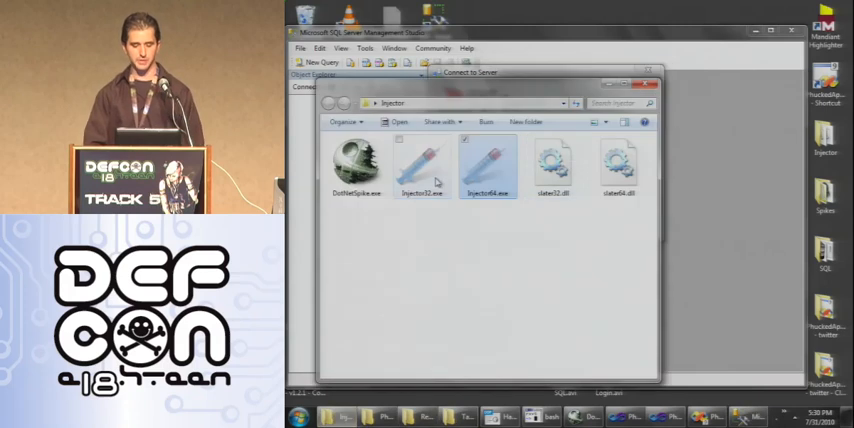
- Run Injector32.exe and choose Spikes\DataPiggyBack.exe as the payload
left_click(488, 165)
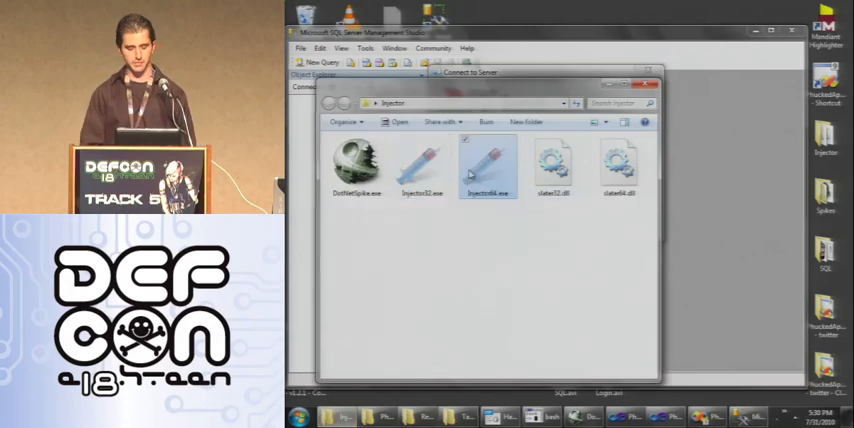
left_click(421, 165)
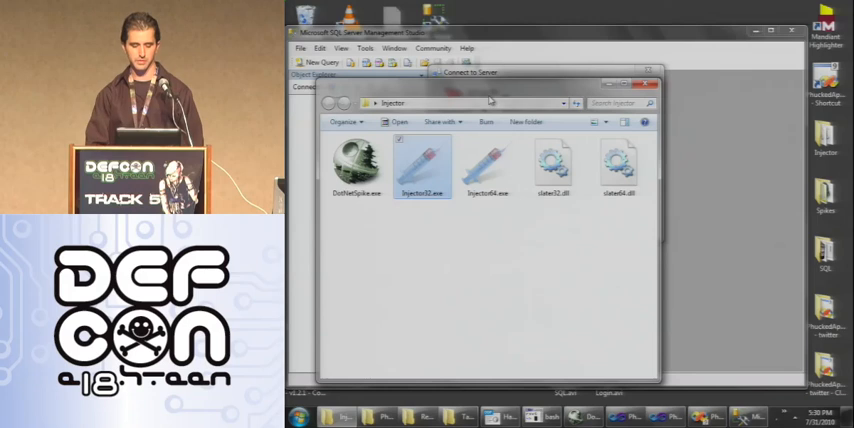
double_click(424, 163)
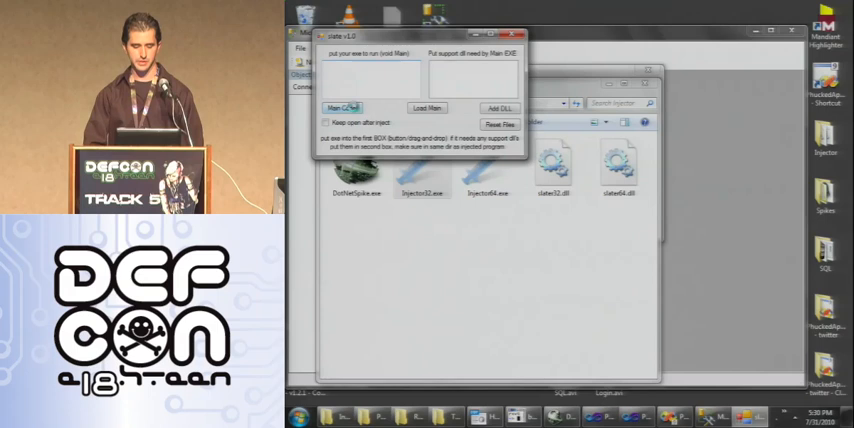
left_click(341, 107)
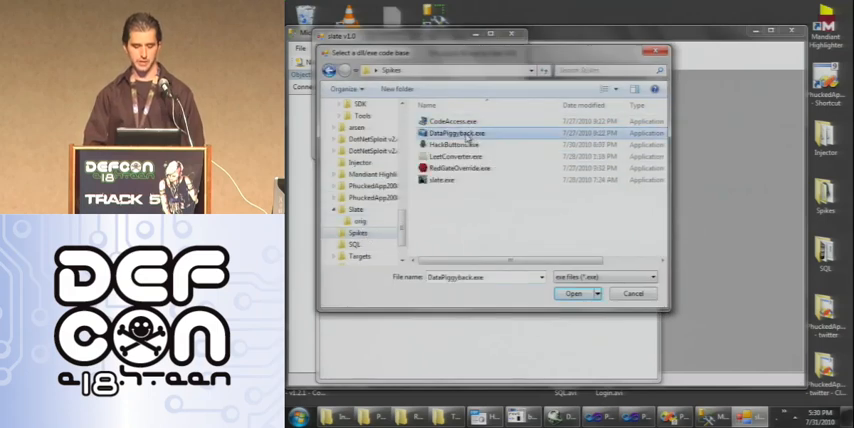
left_click(573, 293)
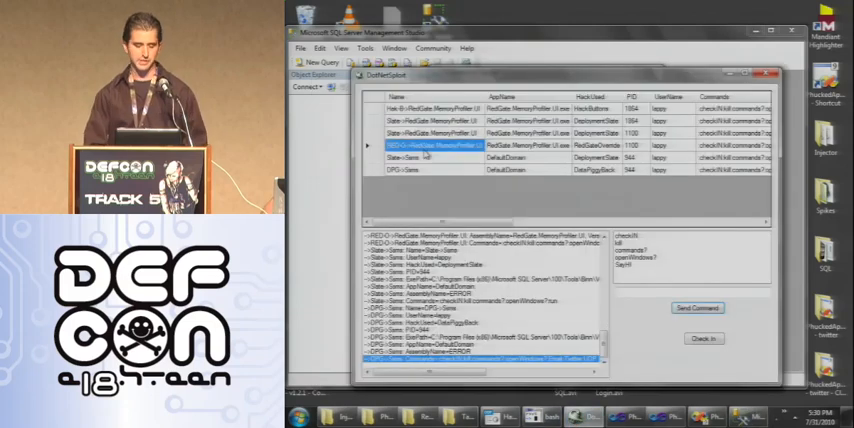
- Select the DPG->Sams row to list its Email, Twitter and UDP commands
left_click(430, 170)
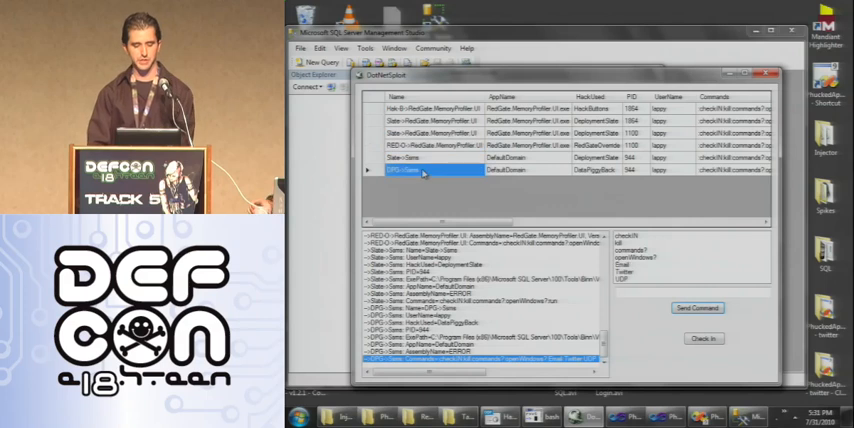